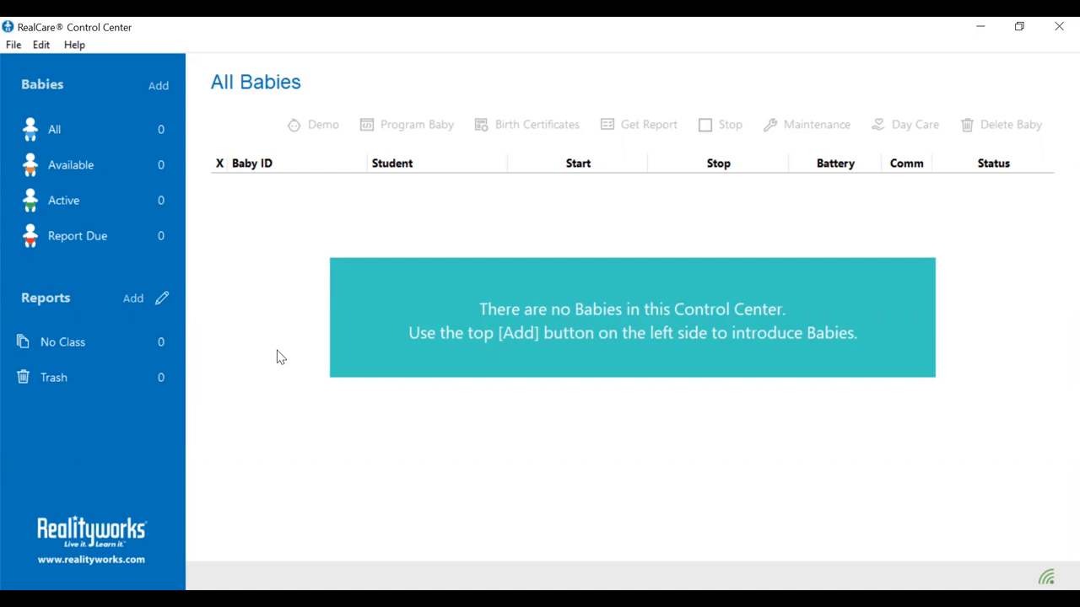
pyautogui.moveTo(422, 456)
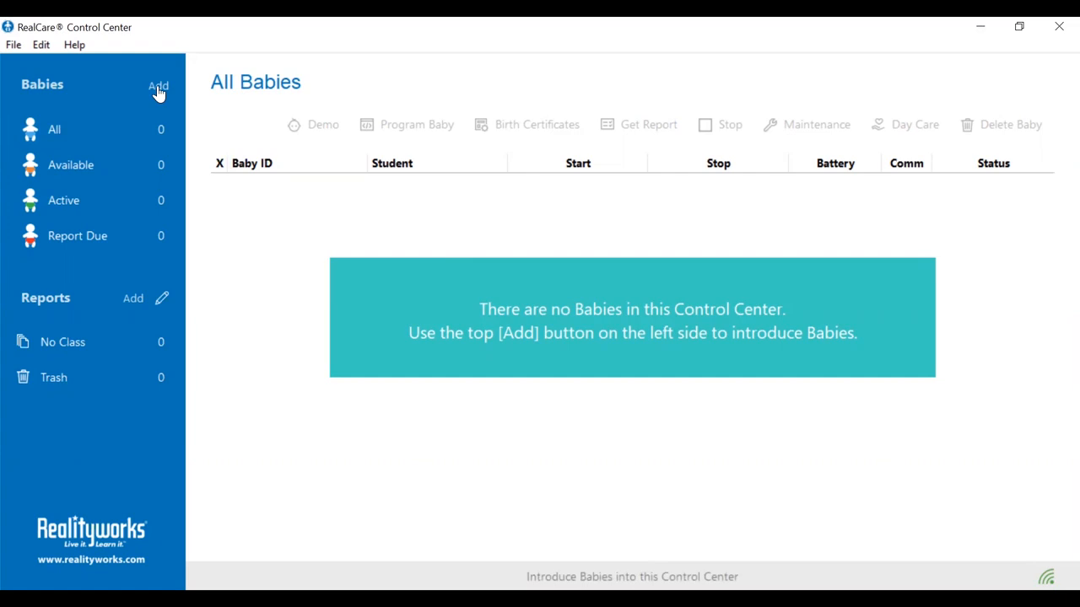
# Step: Open the Add Baby screen from the Babies entry in the left sidebar
pyautogui.click(159, 86)
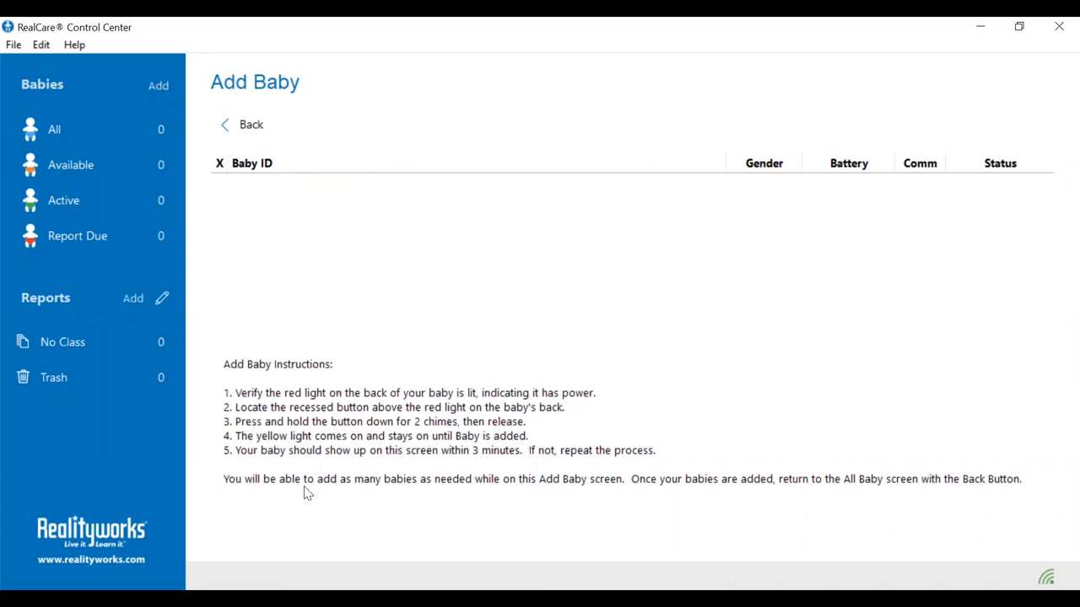
pyautogui.moveTo(874, 139)
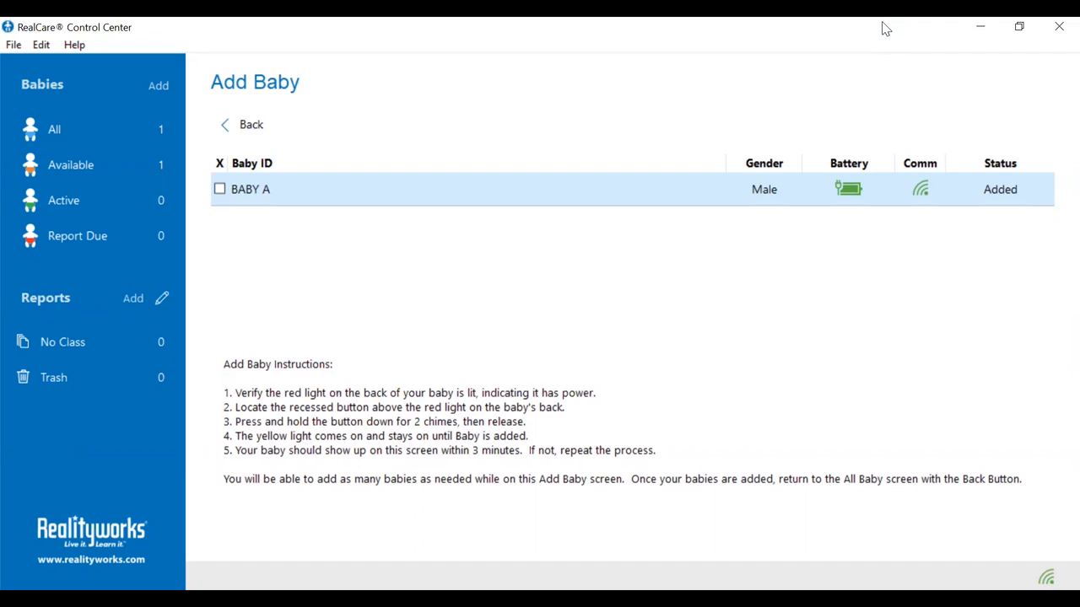
pyautogui.moveTo(923, 227)
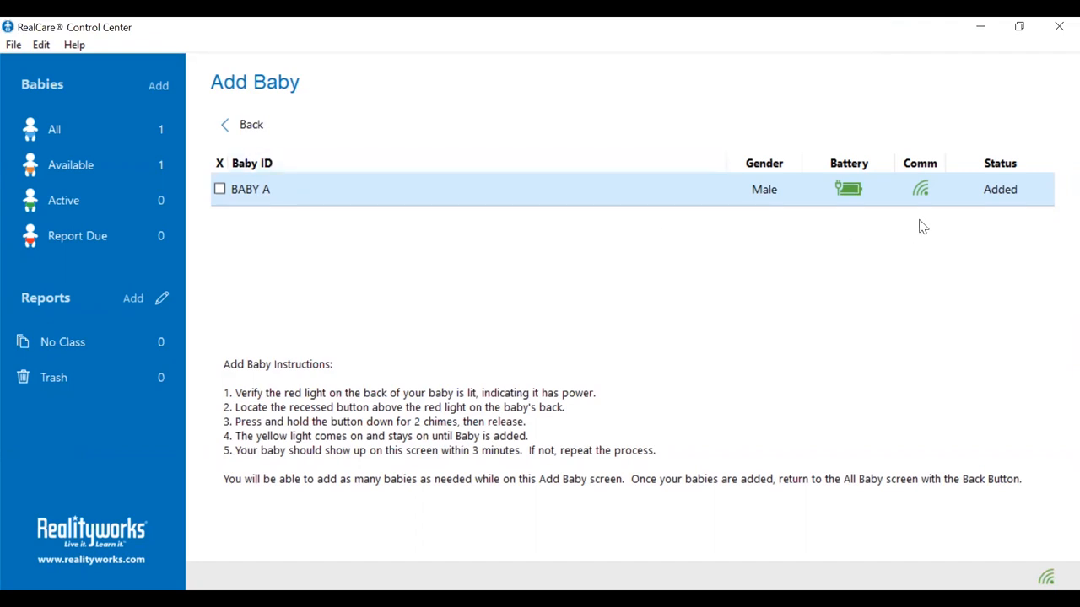
pyautogui.moveTo(925, 201)
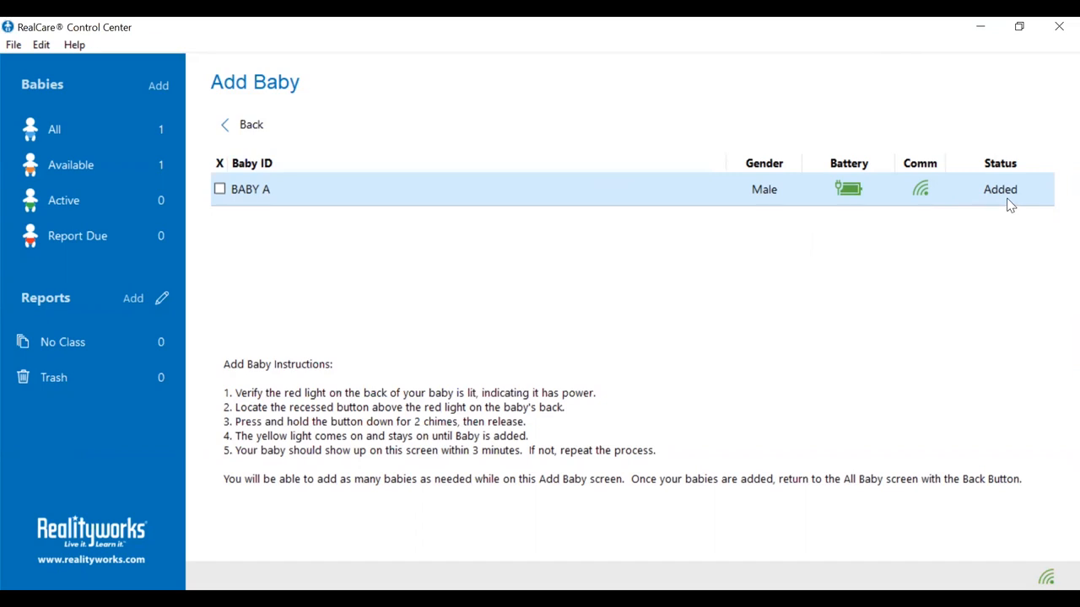
pyautogui.moveTo(995, 202)
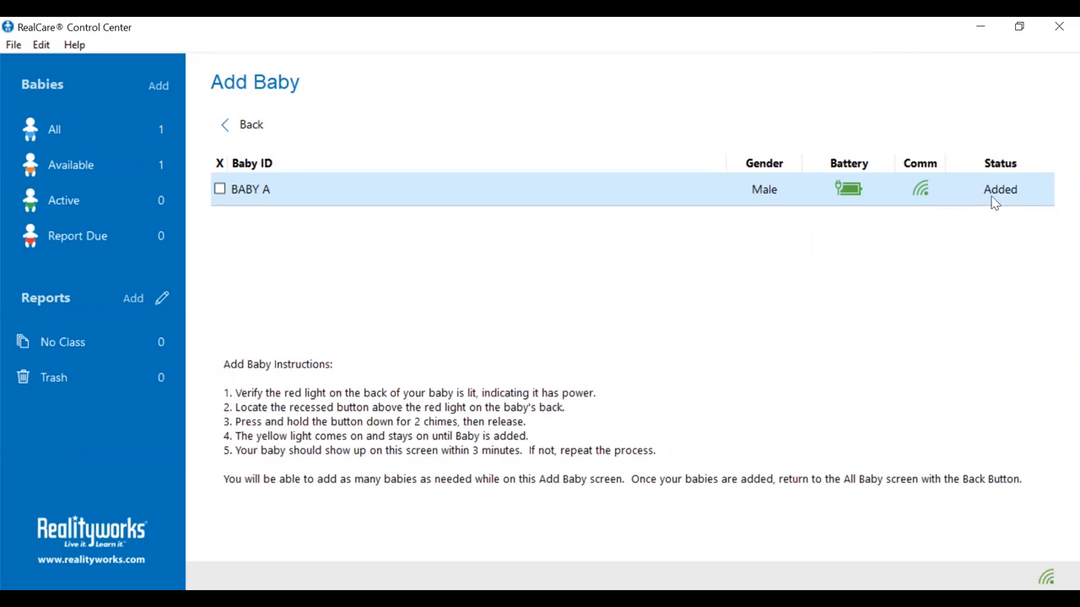